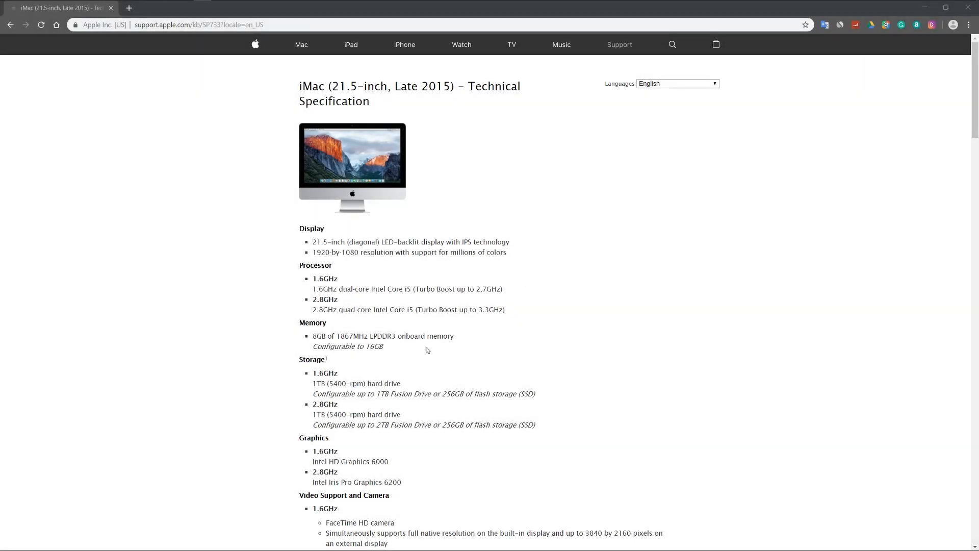
Select the words 'onboard memory' in the iMac specification's Memory entry
{"action": "double_click", "coordinate": [424, 336]}
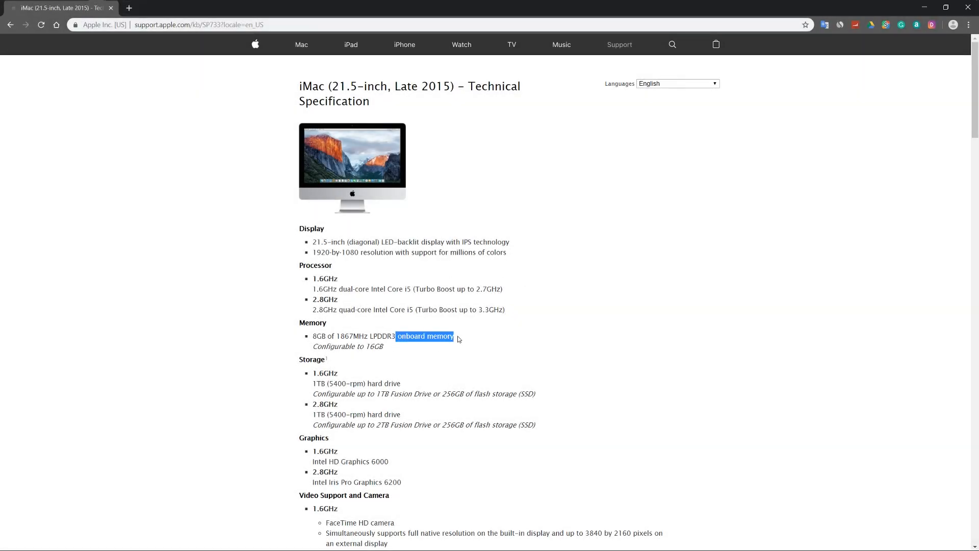